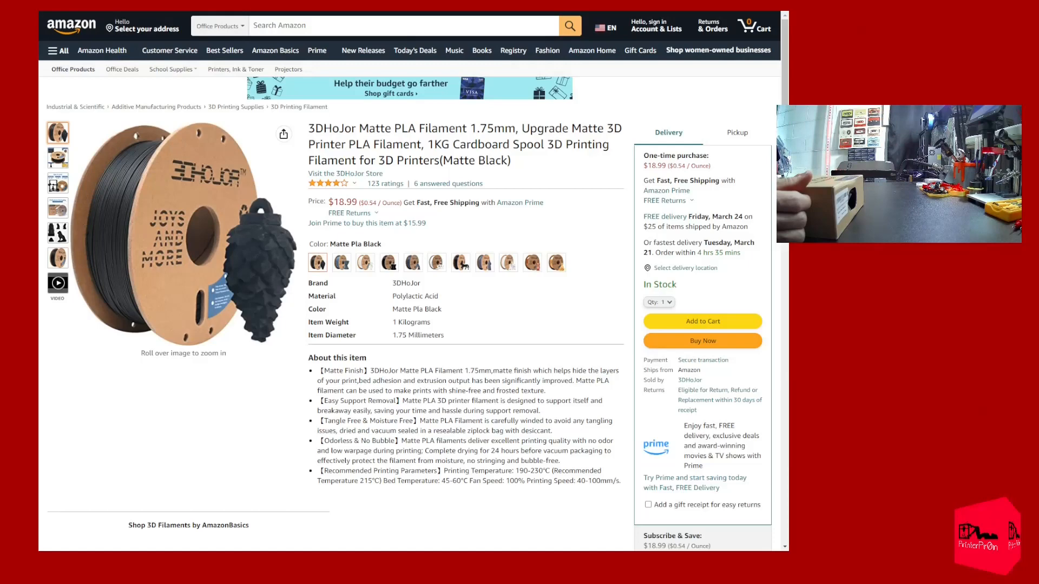
left_click(657, 28)
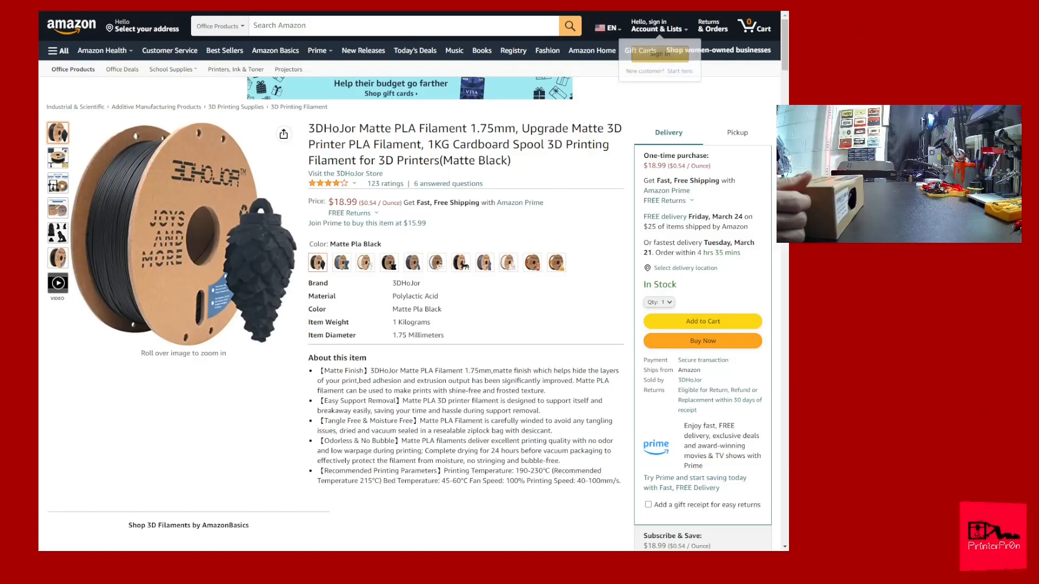